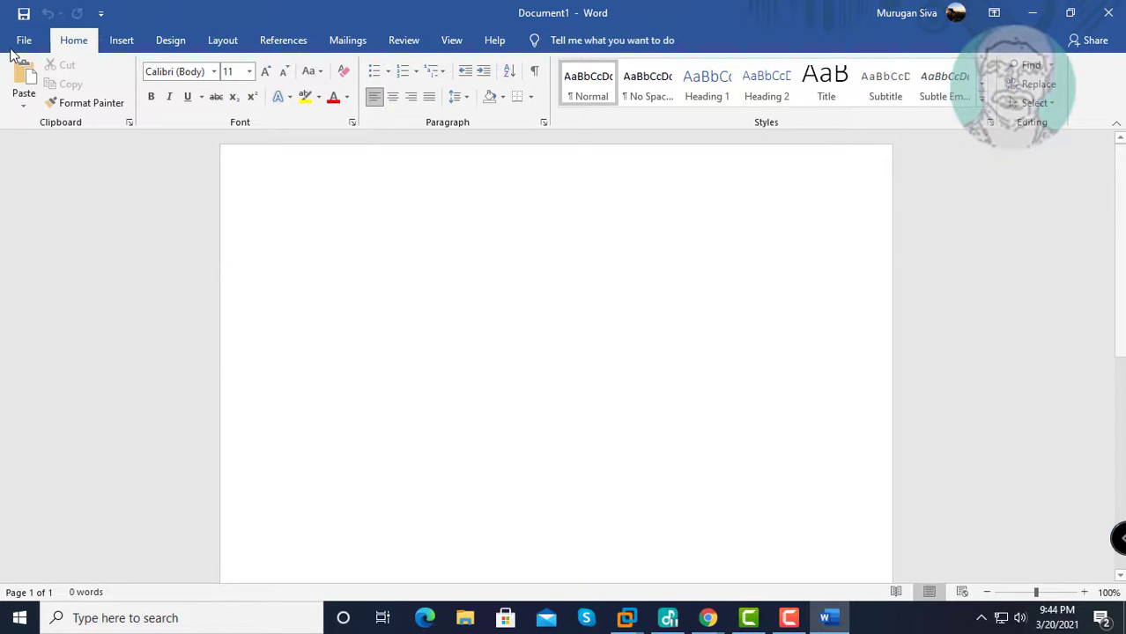
Step: Check 'Disable hardware graphics acceleration' under Advanced > Display in Word Options and confirm with OK
left_click(25, 38)
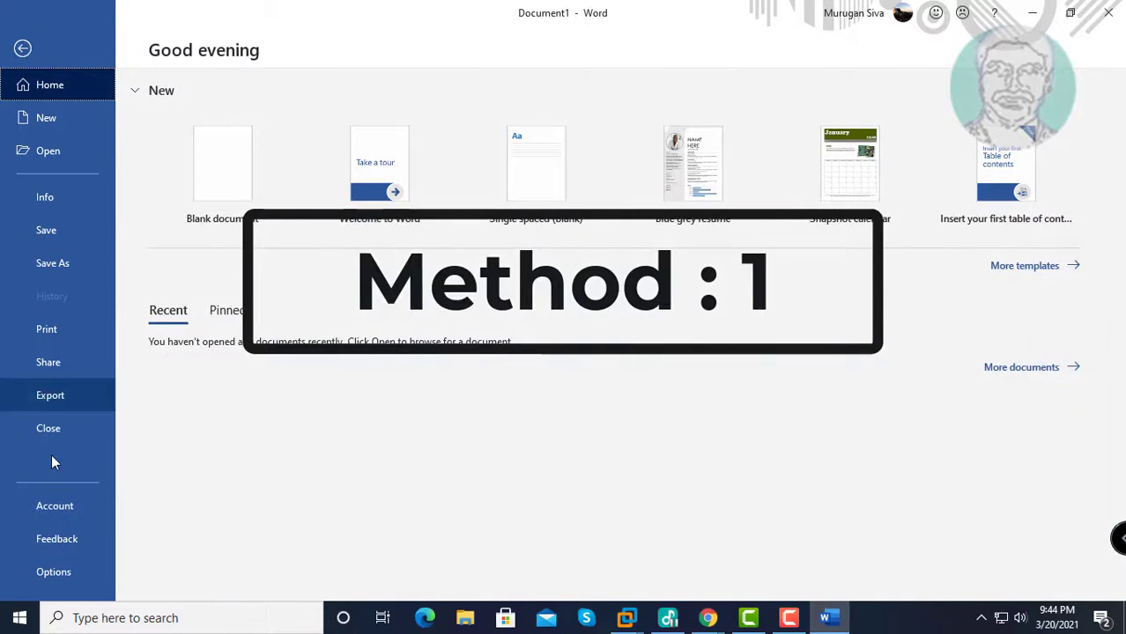
left_click(53, 570)
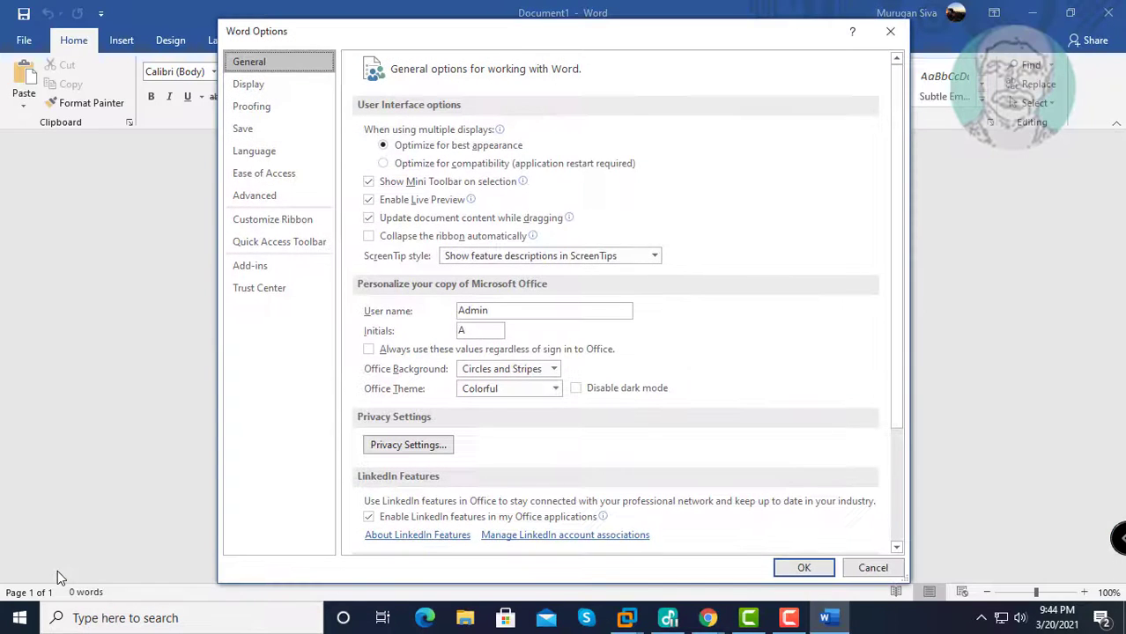
left_click(254, 193)
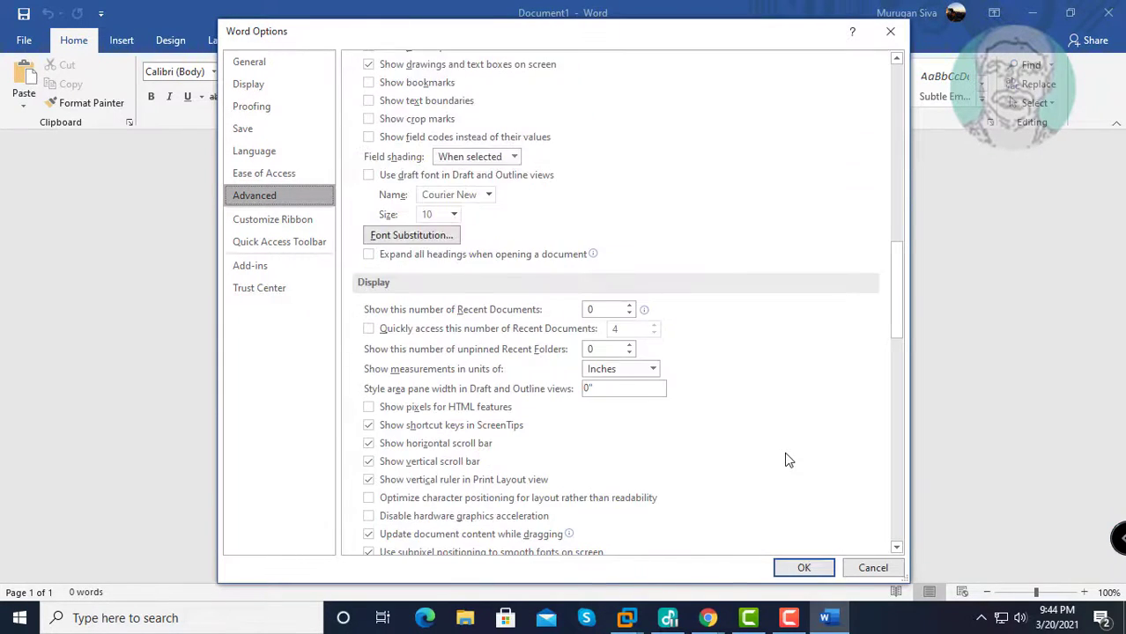
scroll("down", 3)
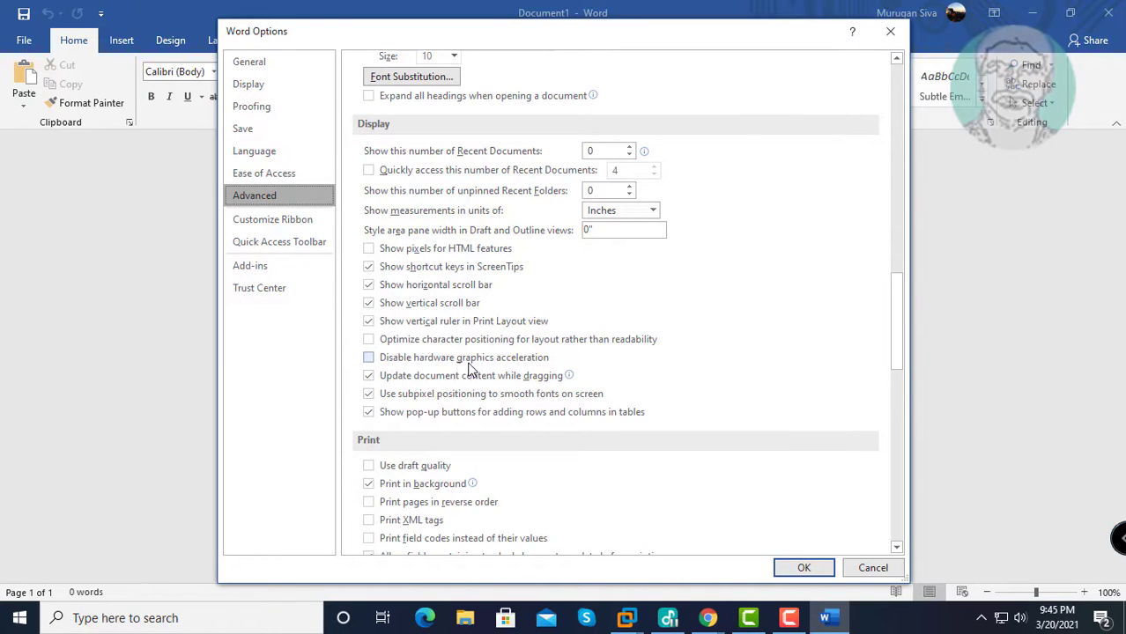
left_click(369, 356)
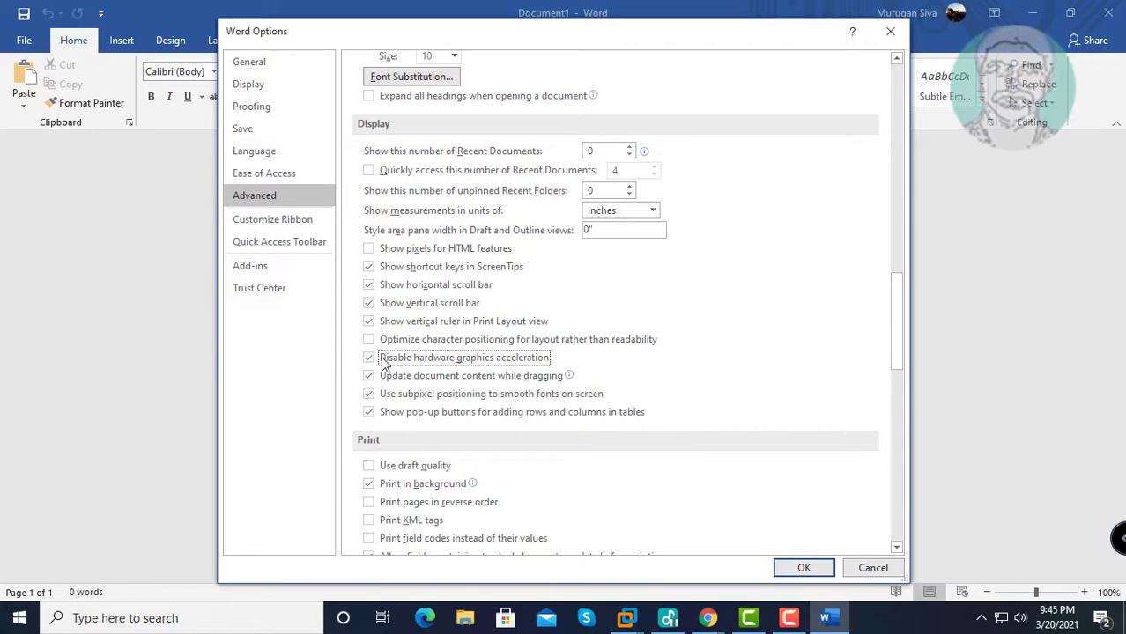
left_click(368, 356)
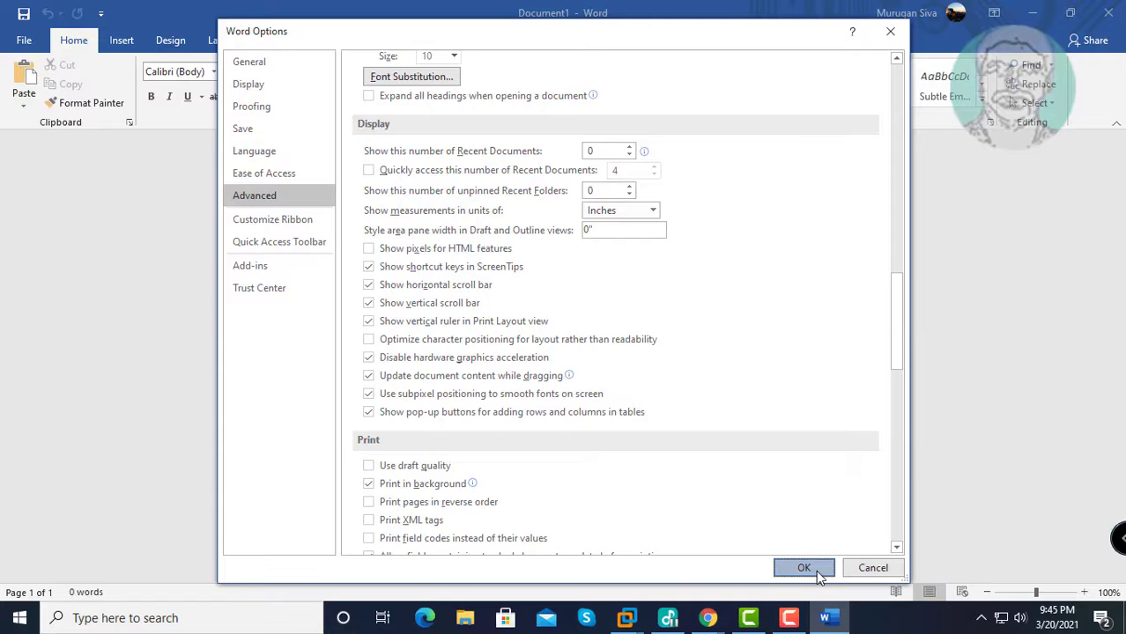
left_click(804, 567)
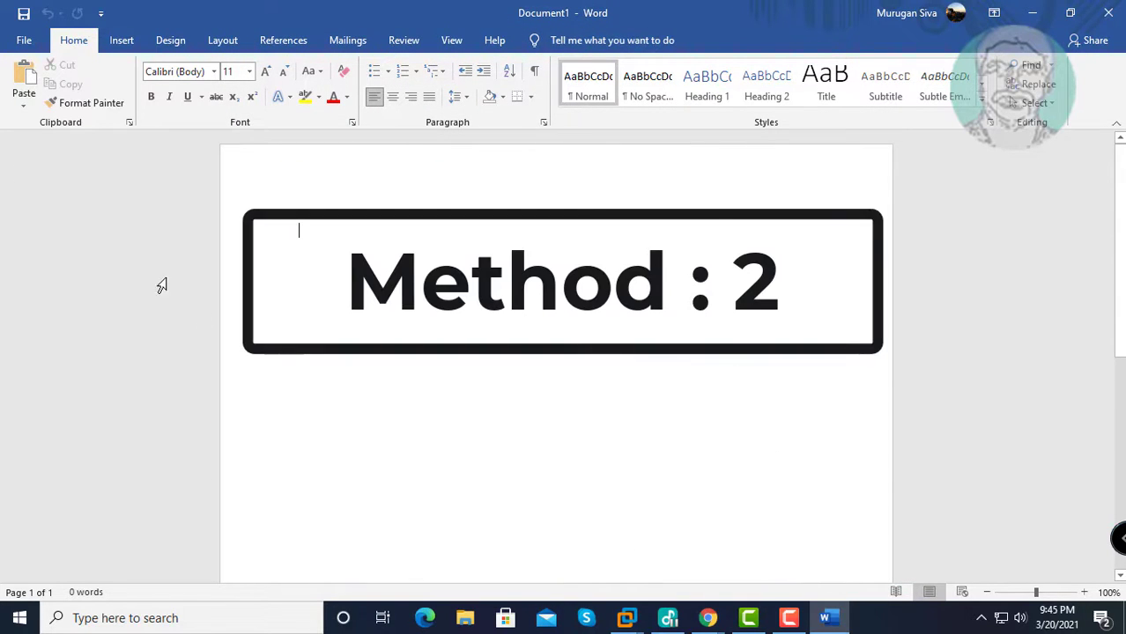
Step: Uncheck 'Update document content while dragging' and 'Use subpixel positioning to smooth fonts' in Advanced options and confirm
left_click(24, 39)
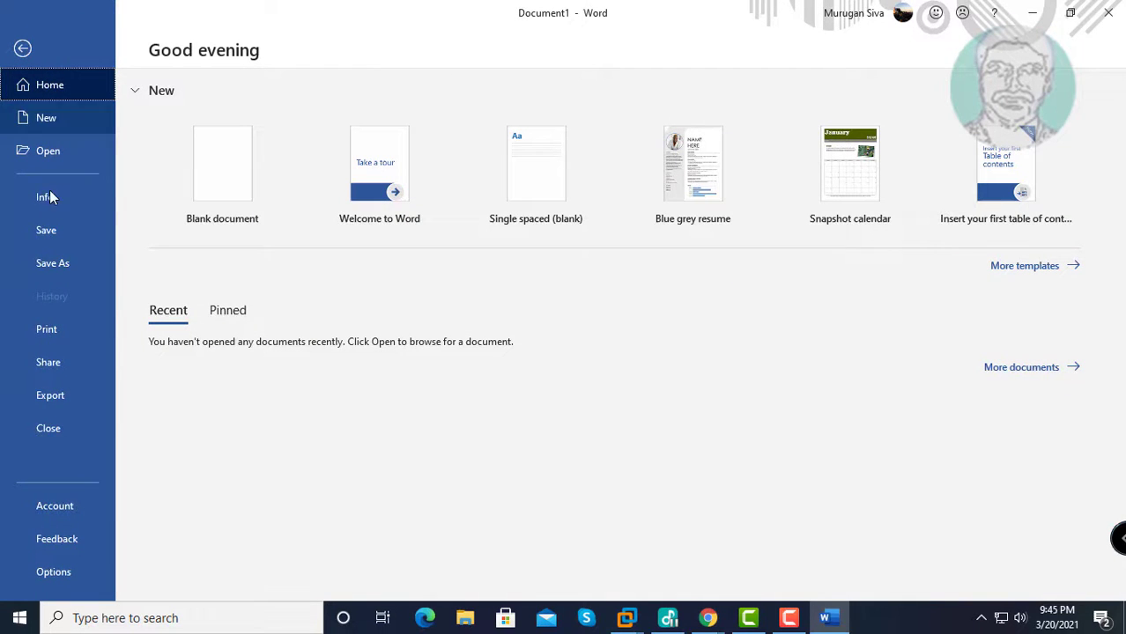
left_click(53, 570)
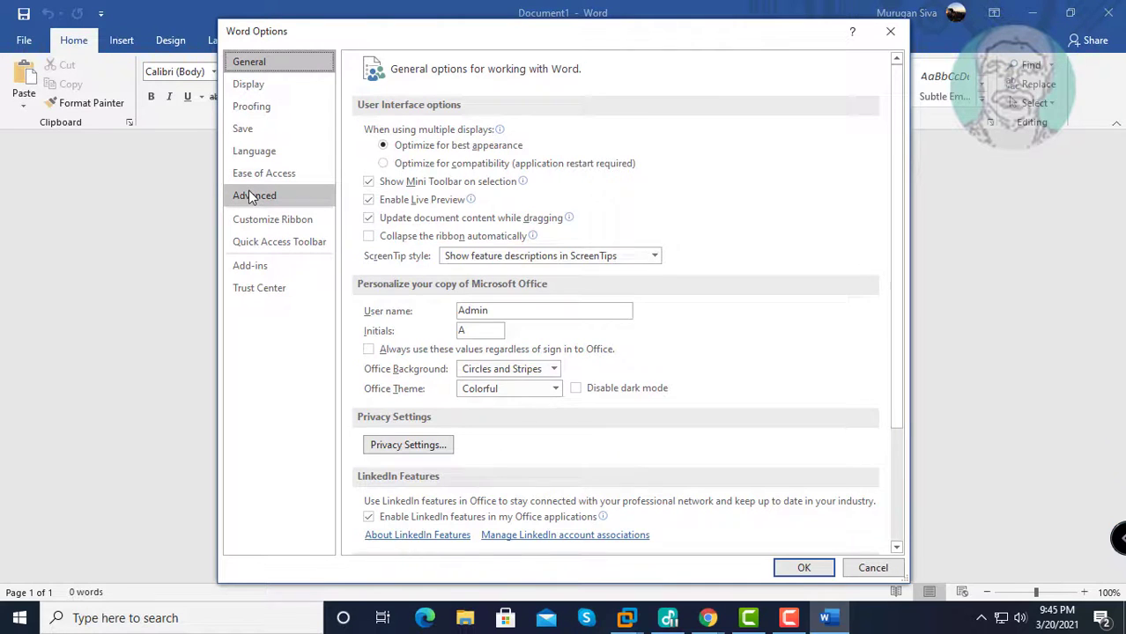
left_click(254, 194)
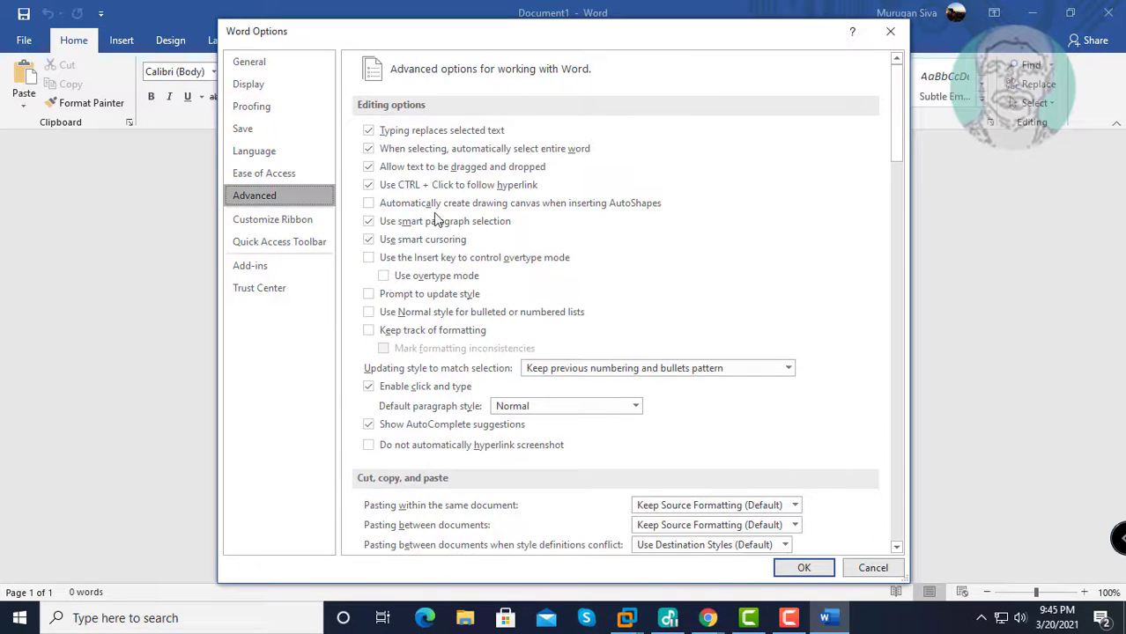
scroll("down", 3)
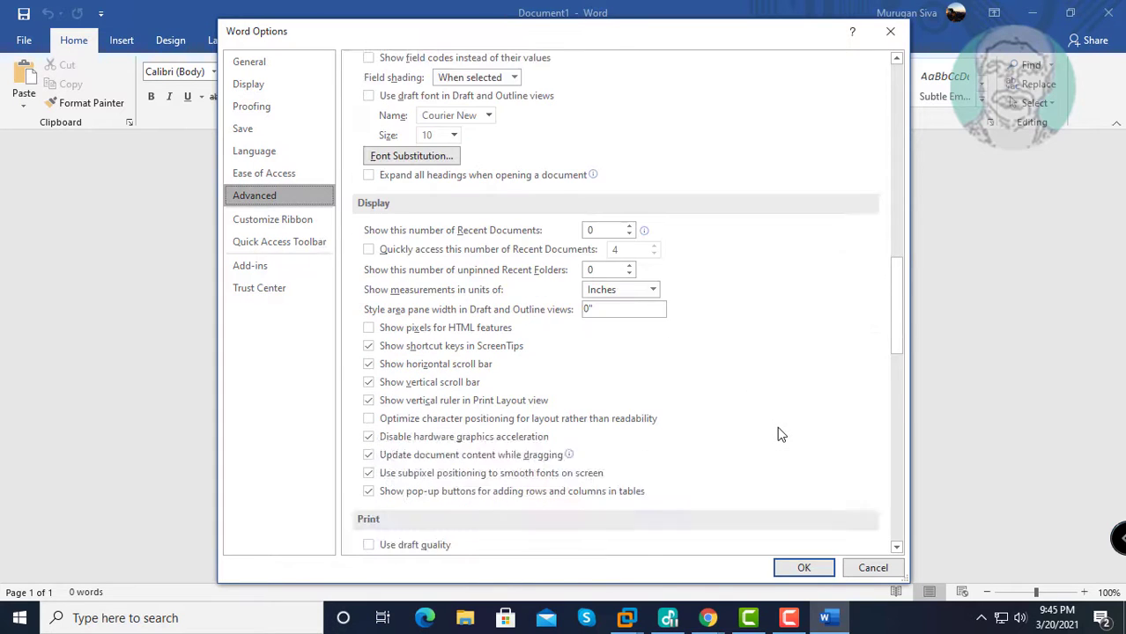
scroll("down", 3)
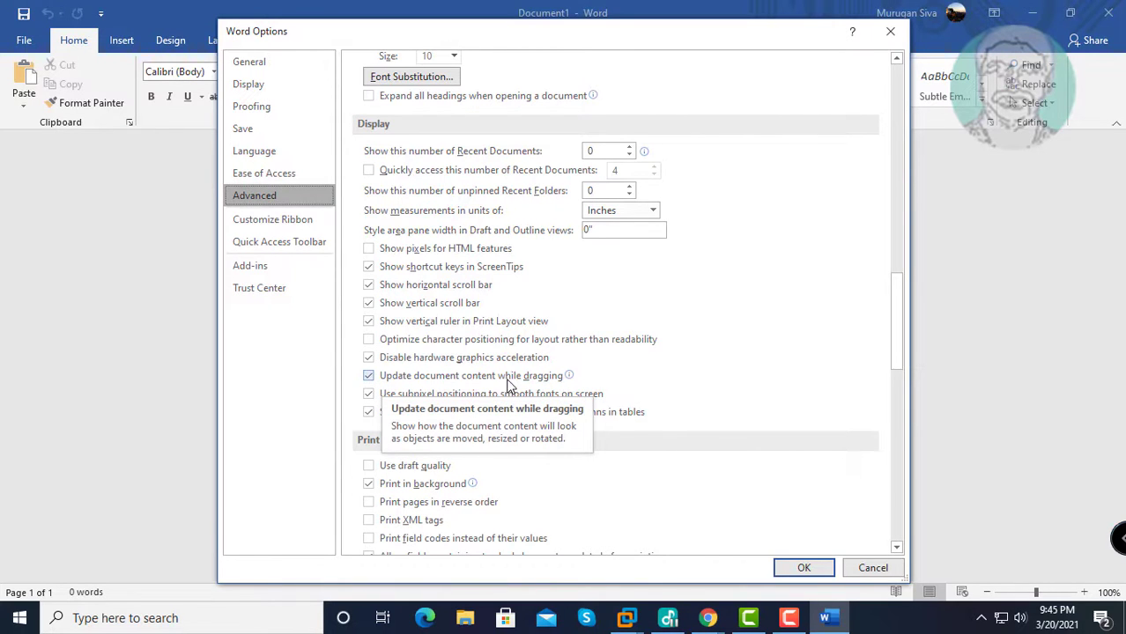
left_click(368, 376)
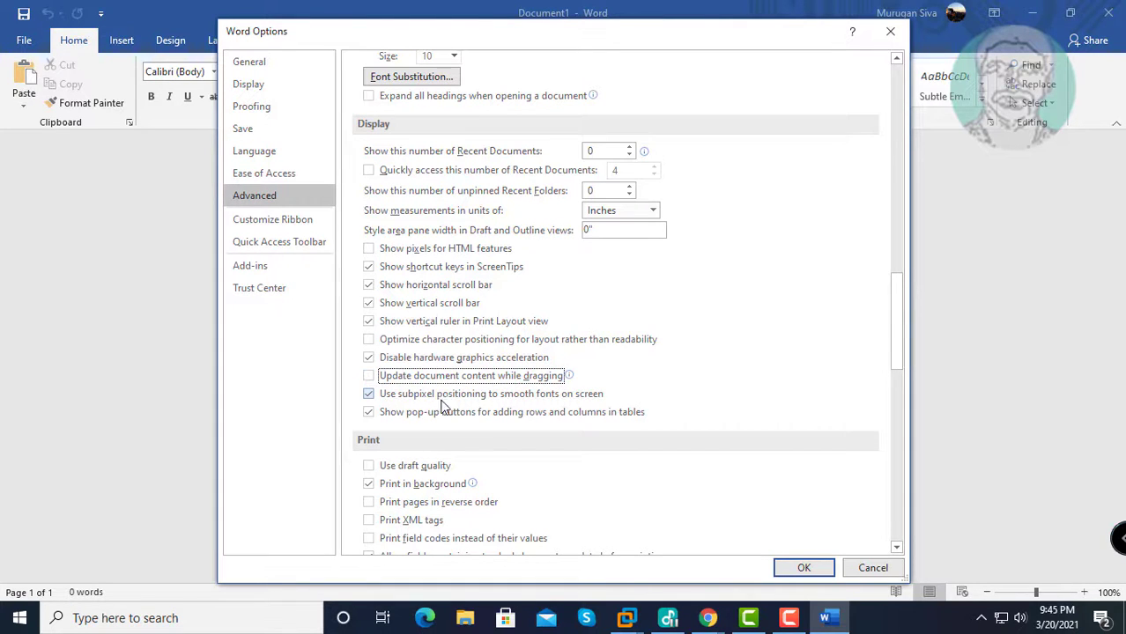
left_click(369, 395)
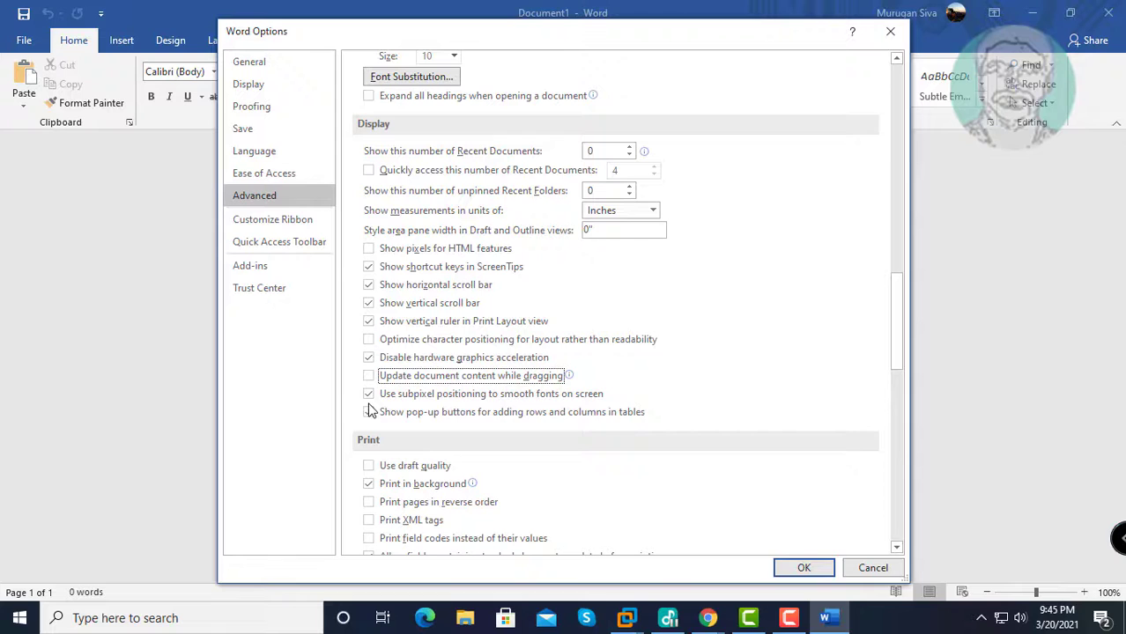
left_click(369, 395)
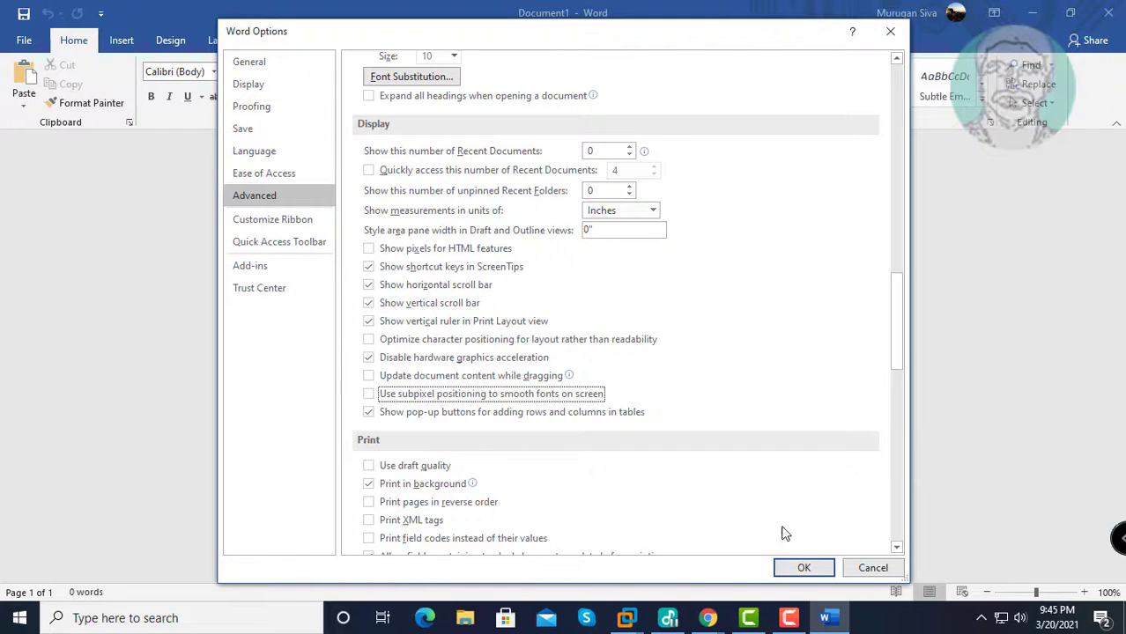
left_click(804, 568)
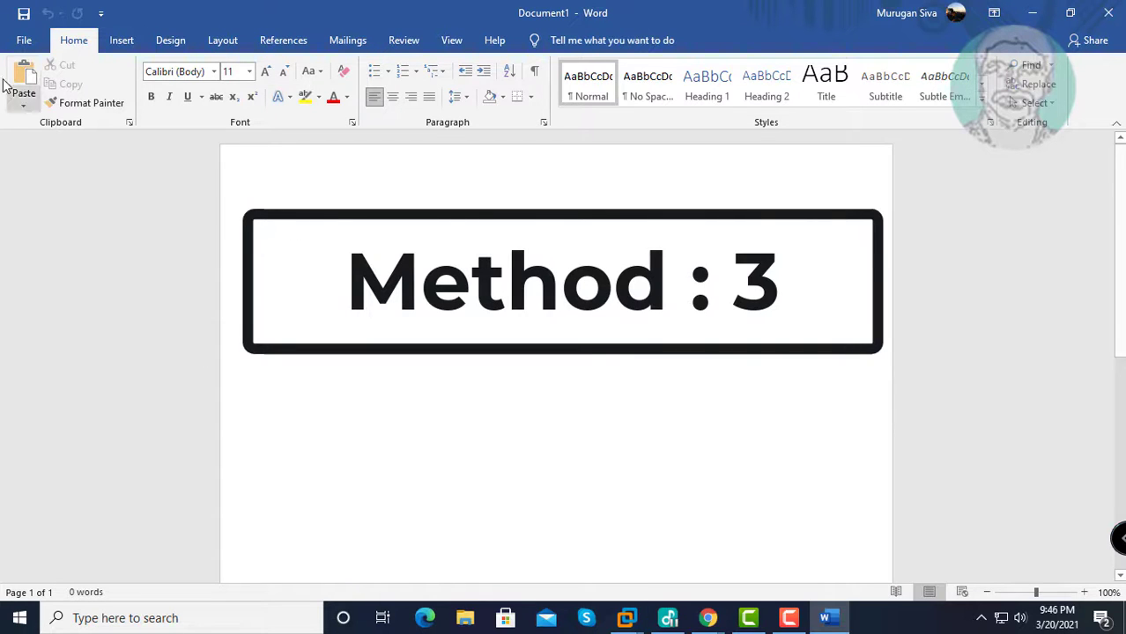
Step: In Add-ins options, manage COM Add-ins and uncheck the OneNote Notes about Word Documents add-in, then confirm
left_click(25, 39)
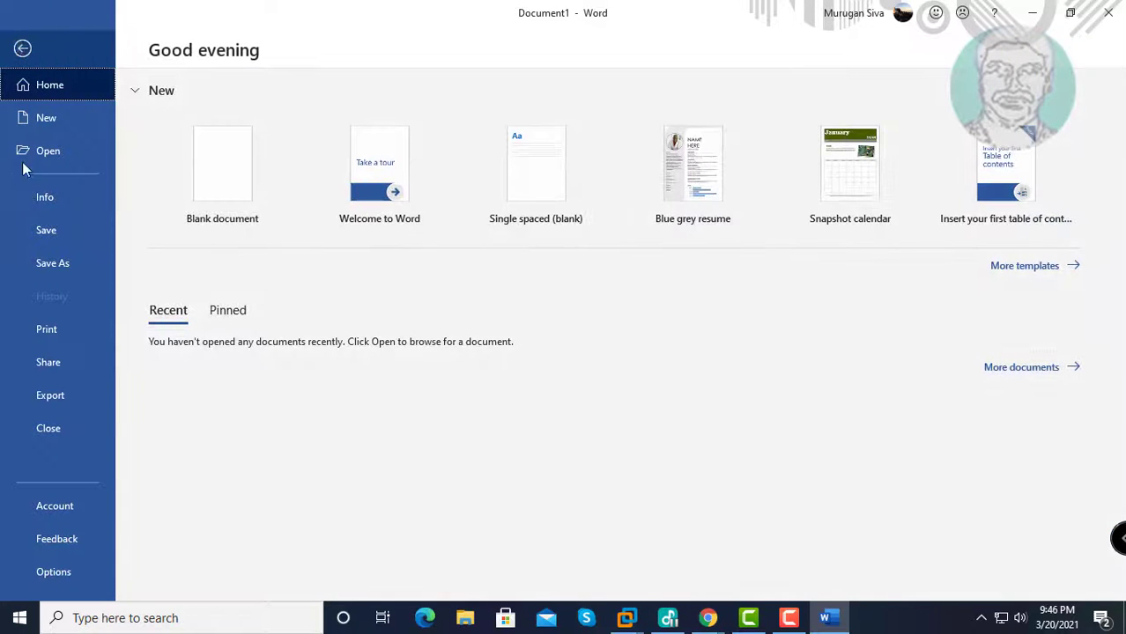
left_click(53, 571)
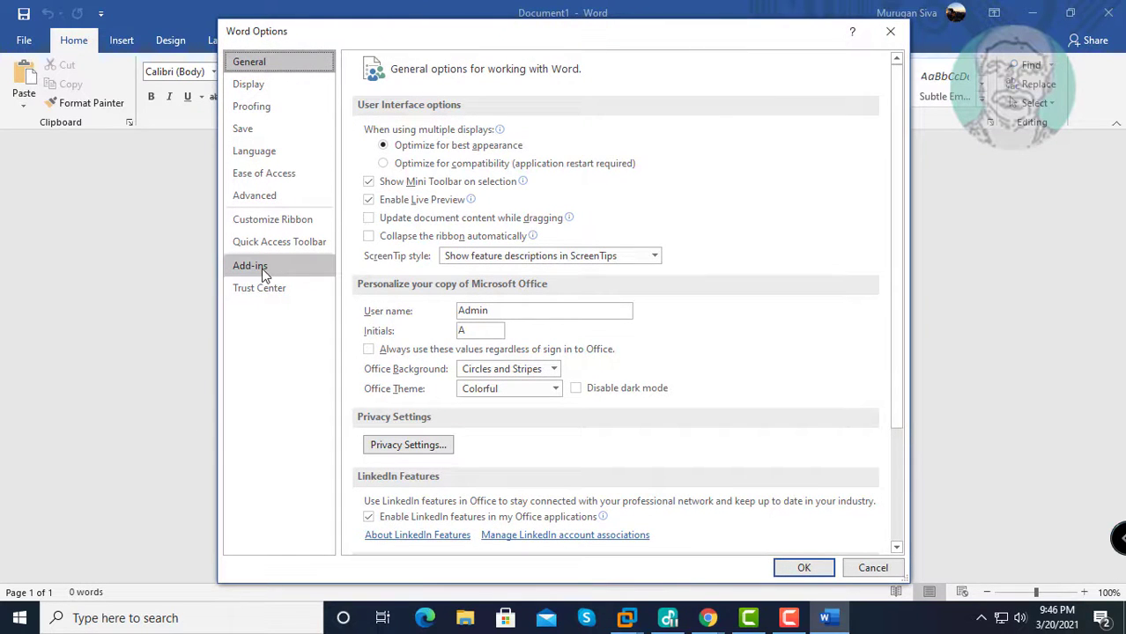
left_click(250, 264)
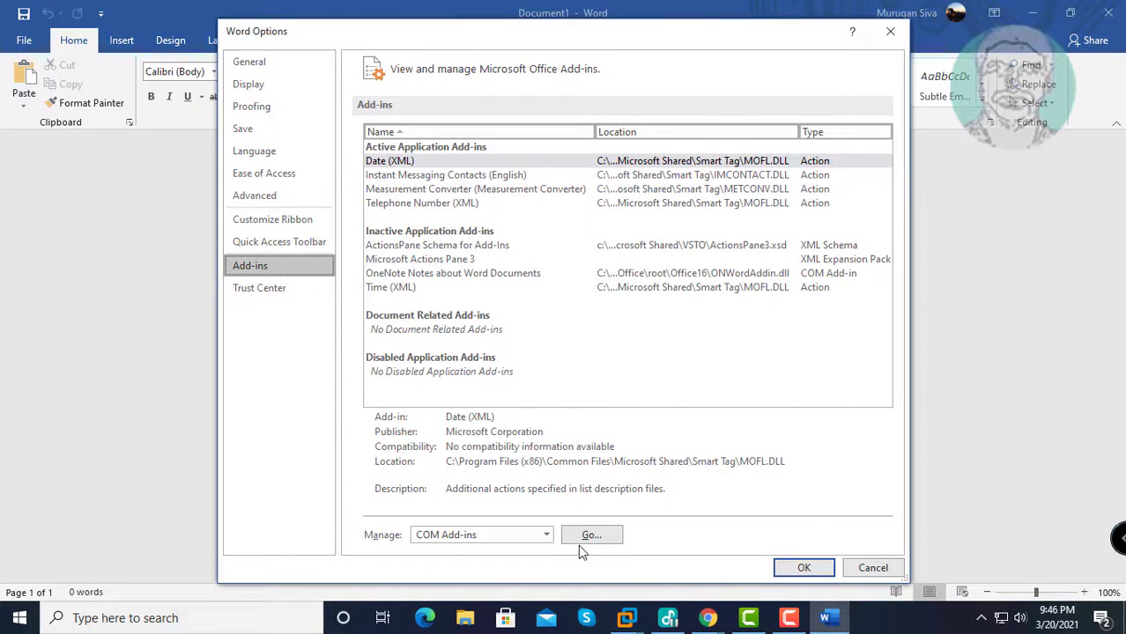
left_click(547, 535)
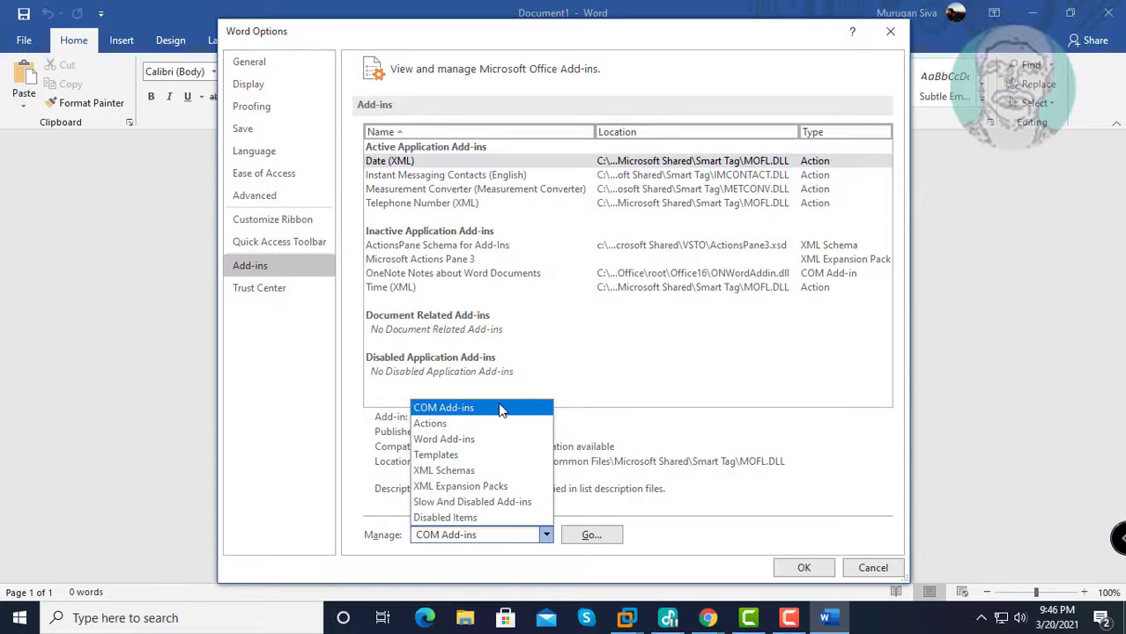
left_click(445, 407)
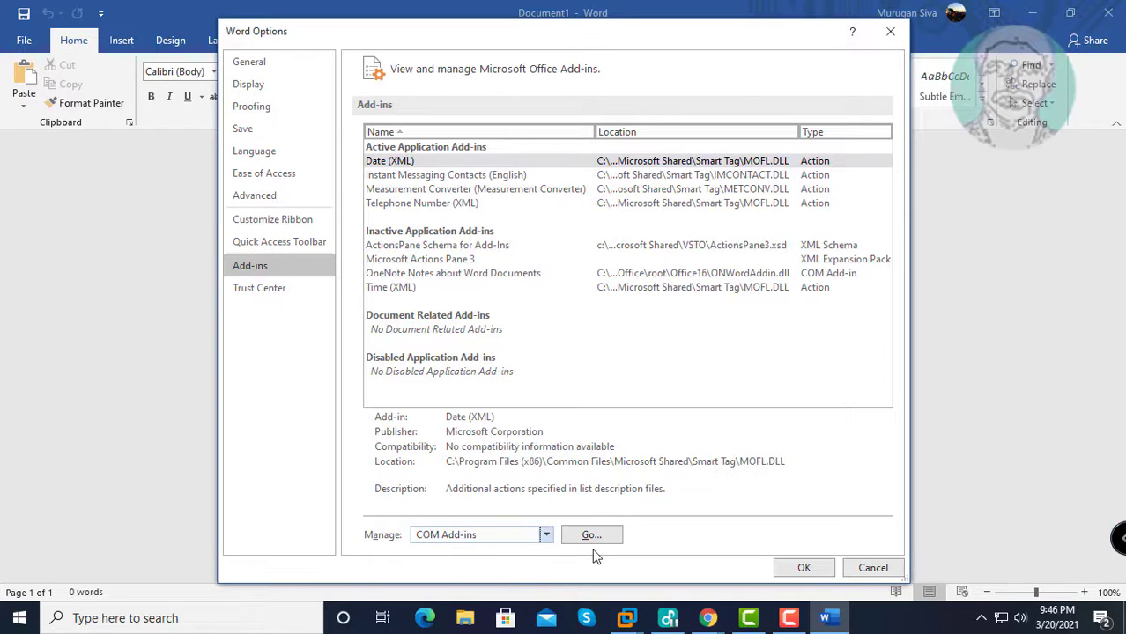
left_click(592, 535)
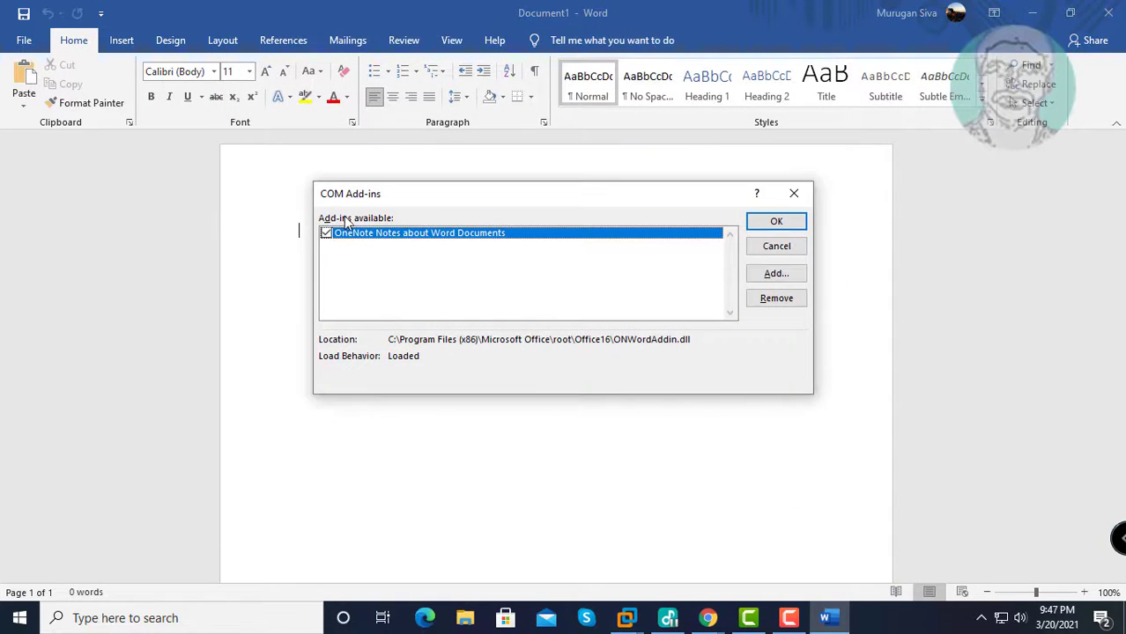
left_click(328, 232)
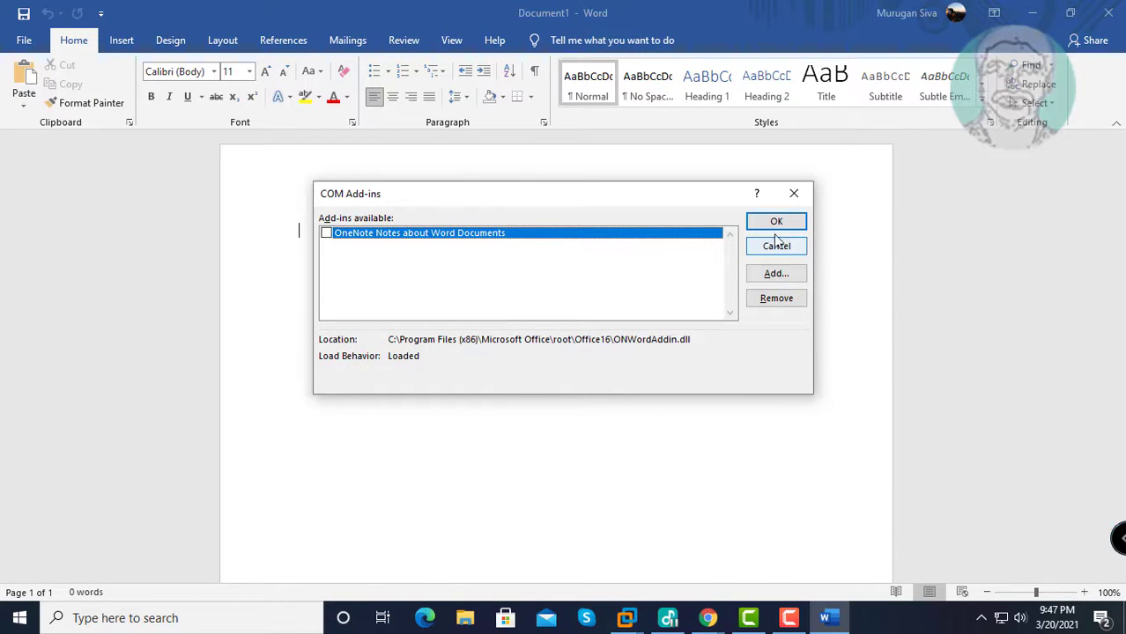
left_click(775, 222)
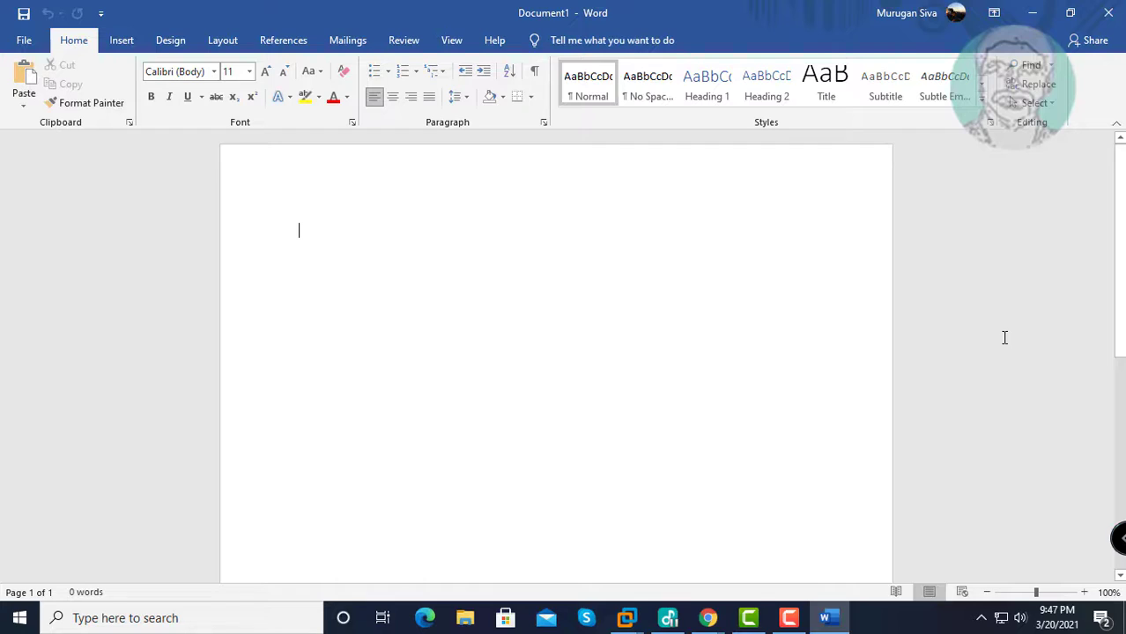